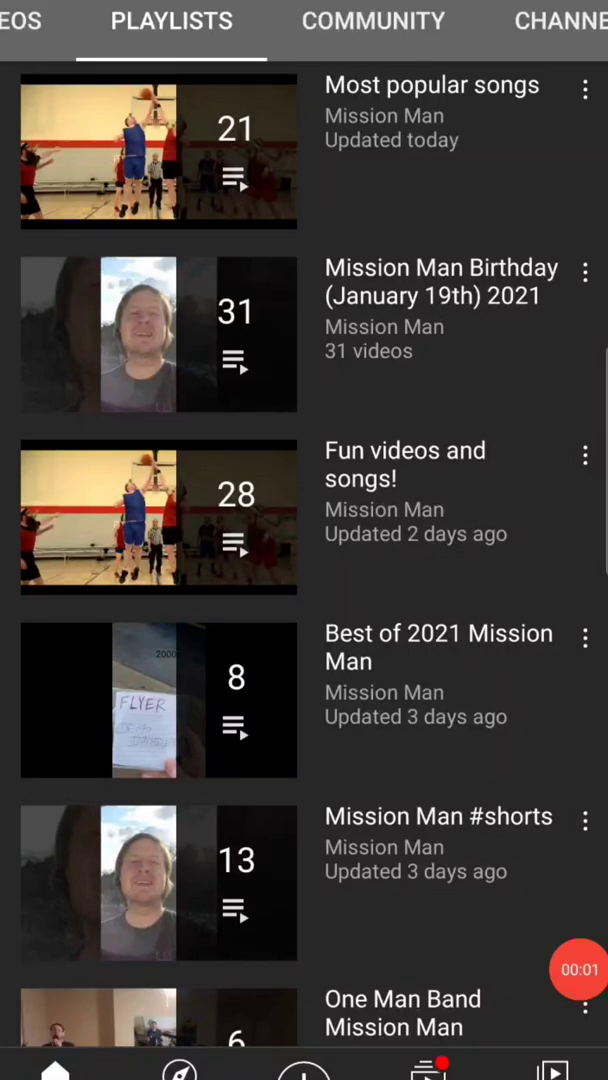
{"action": "scroll", "scroll_direction": "down", "scroll_amount": 3}
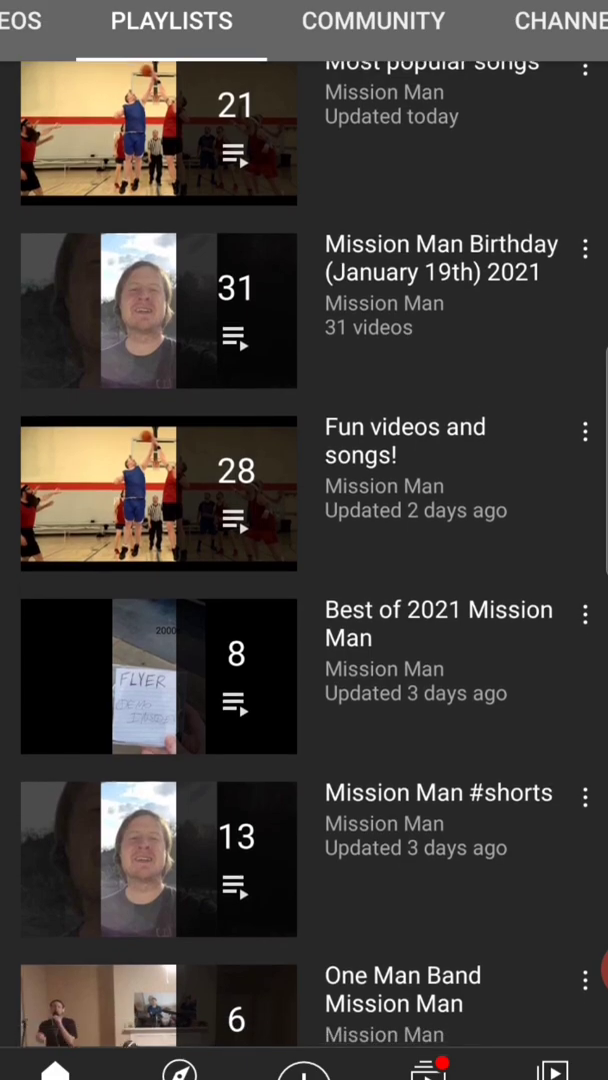
{"action": "scroll", "scroll_direction": "down", "scroll_amount": 3}
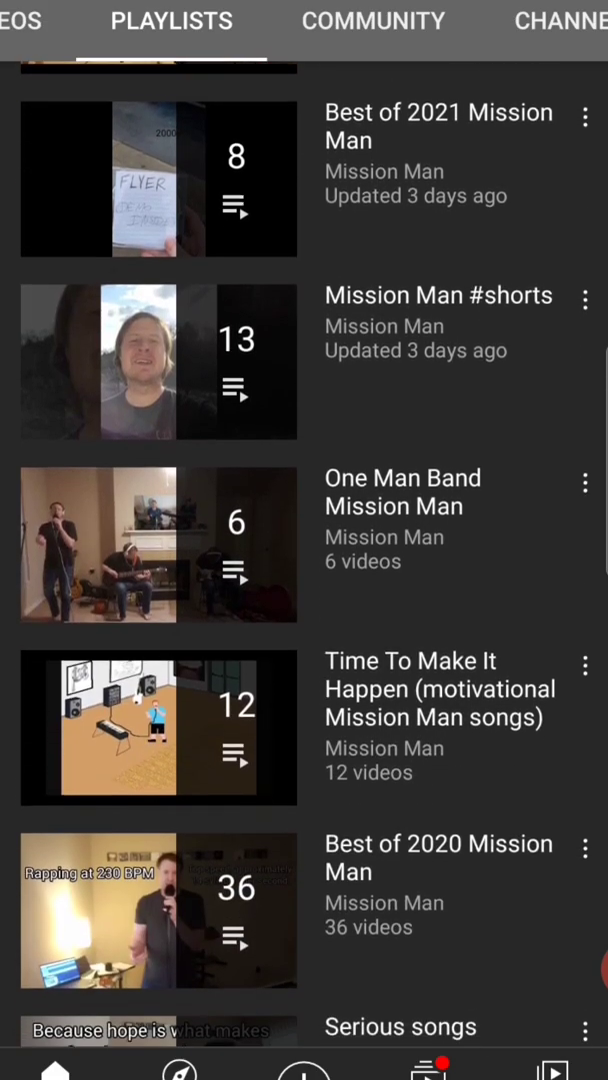
{"action": "scroll", "scroll_direction": "down", "scroll_amount": 3}
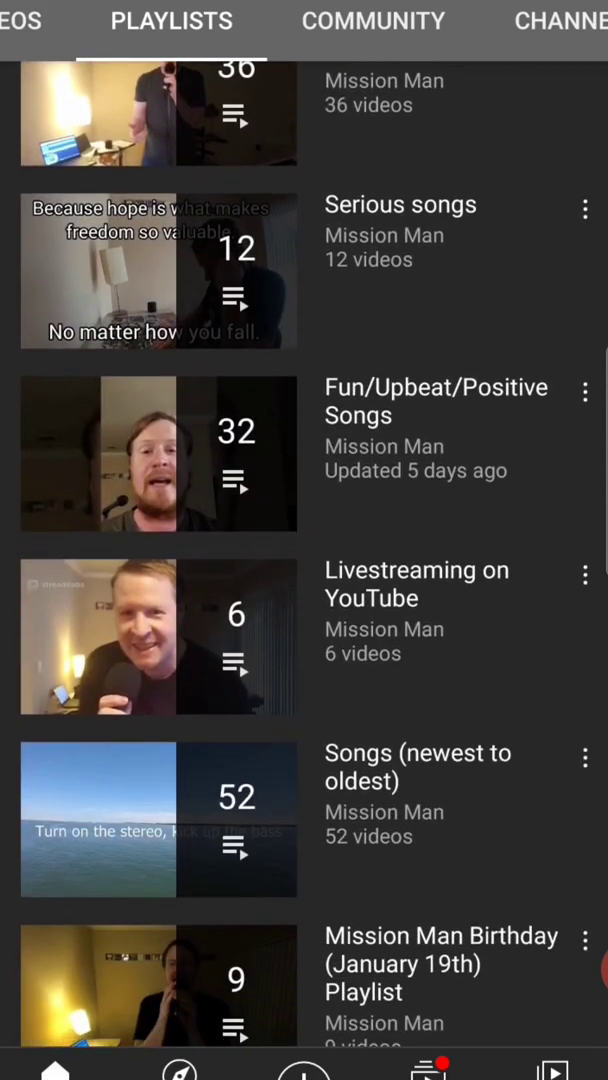
{"action": "scroll", "scroll_direction": "down", "scroll_amount": 3}
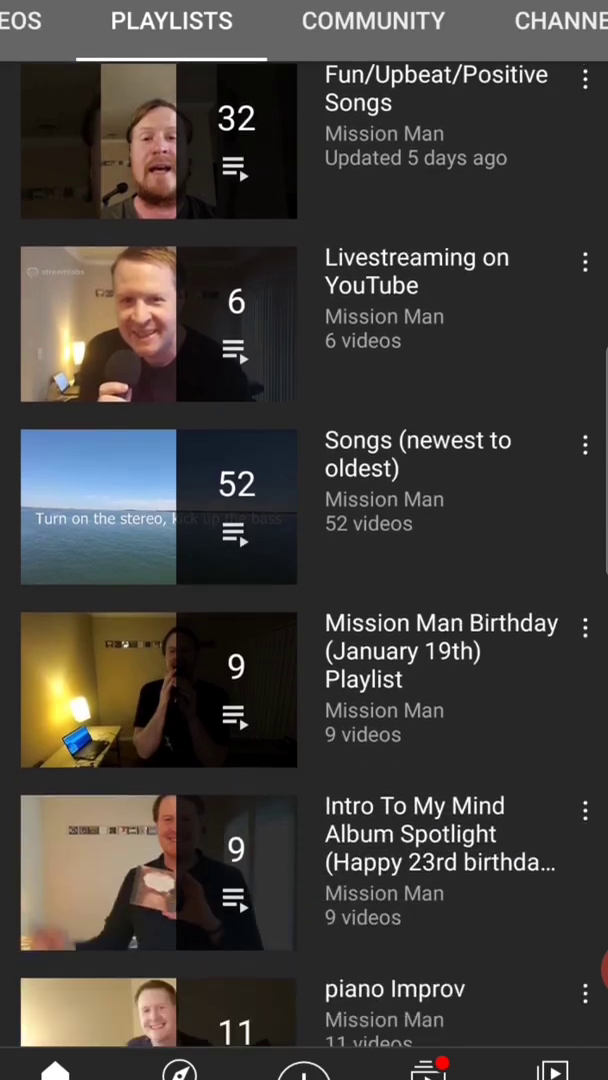